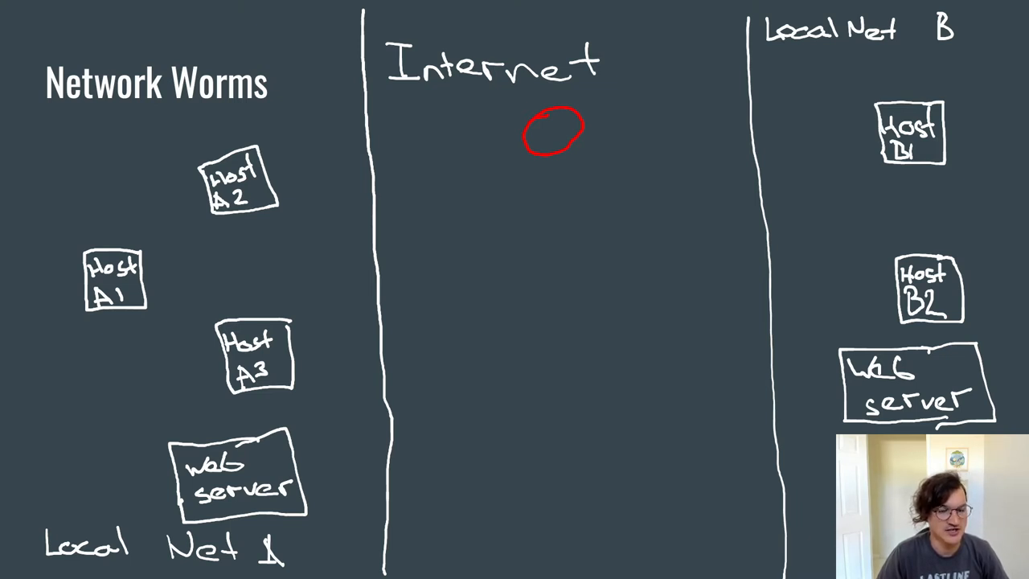
Sketch a red attacker in the Internet circle with 'exploit' arrows reaching both networks' web servers
{"action": "left_click_drag", "start_coordinate": [309, 470], "coordinate": [543, 169]}
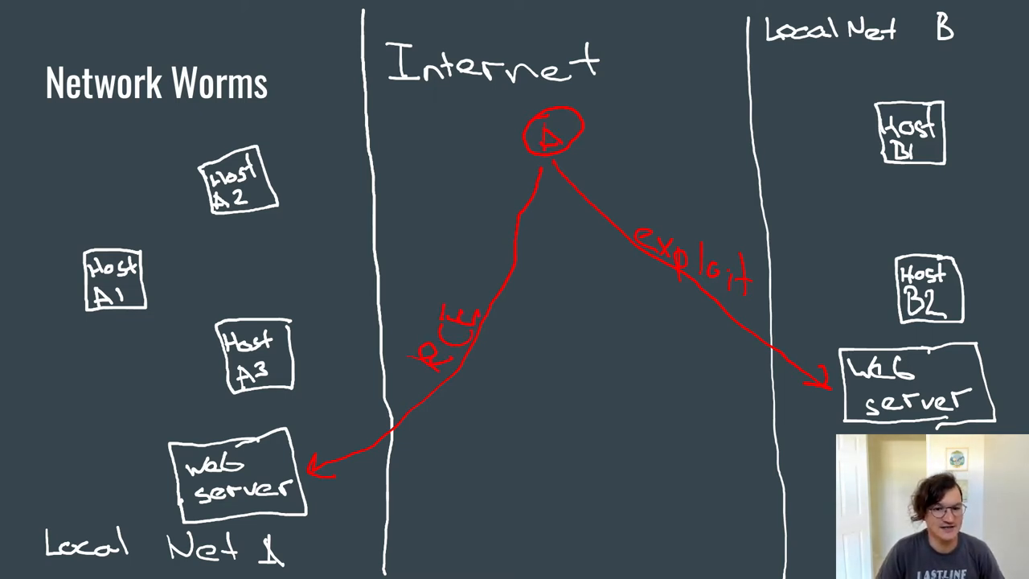
{"action": "key", "text": "Right"}
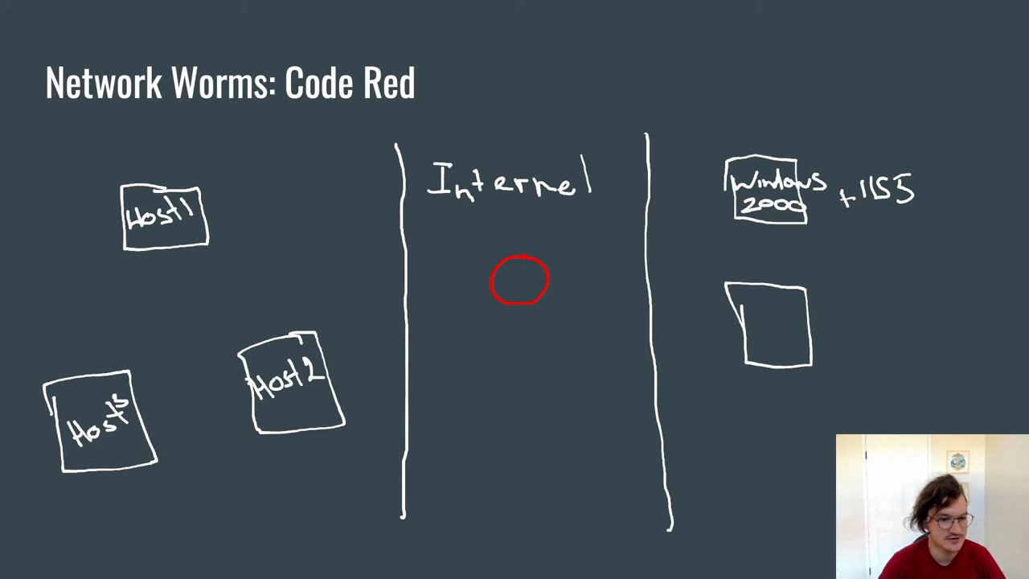